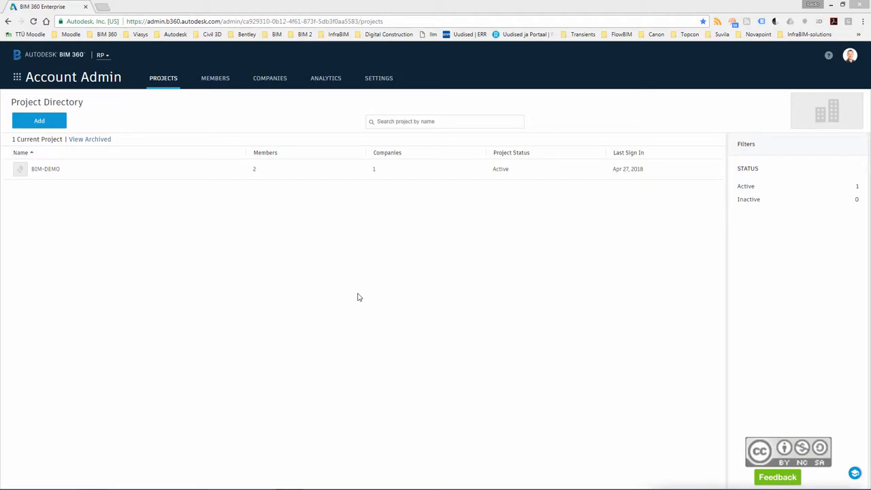
pyautogui.moveTo(355, 297)
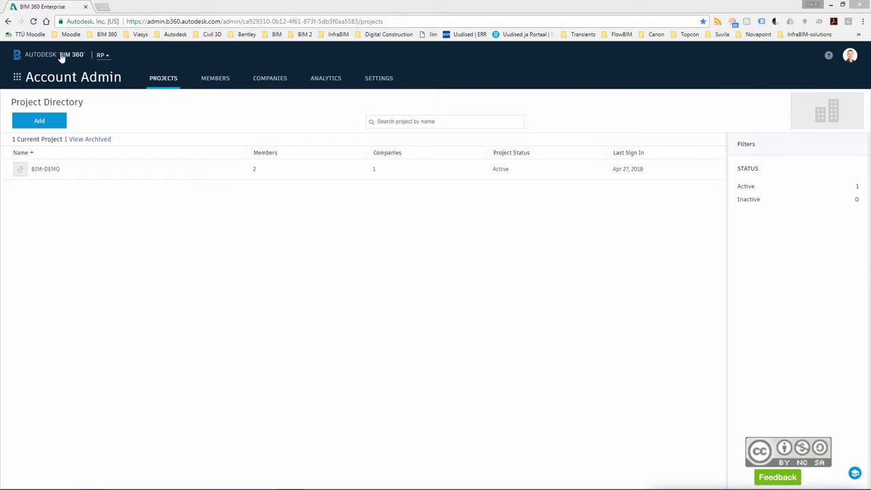
# Step: Review the BIM-DEMO project's members in BIM 360 Account Admin
pyautogui.click(45, 169)
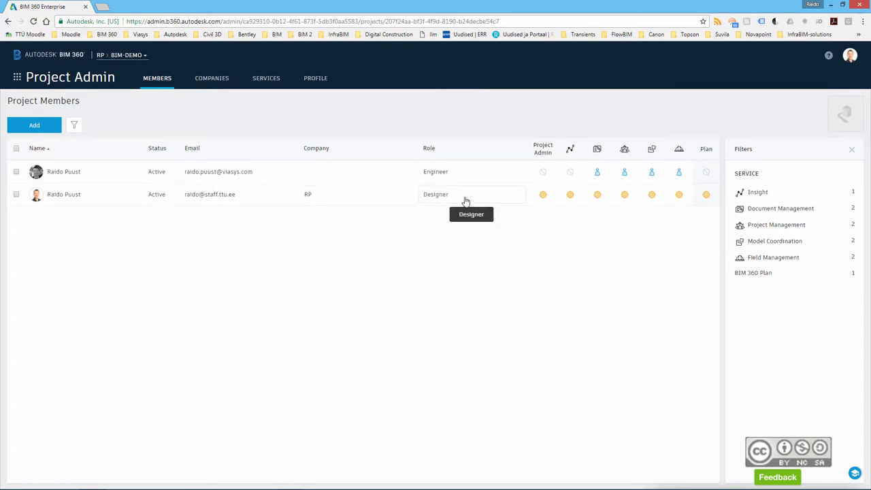
pyautogui.click(339, 244)
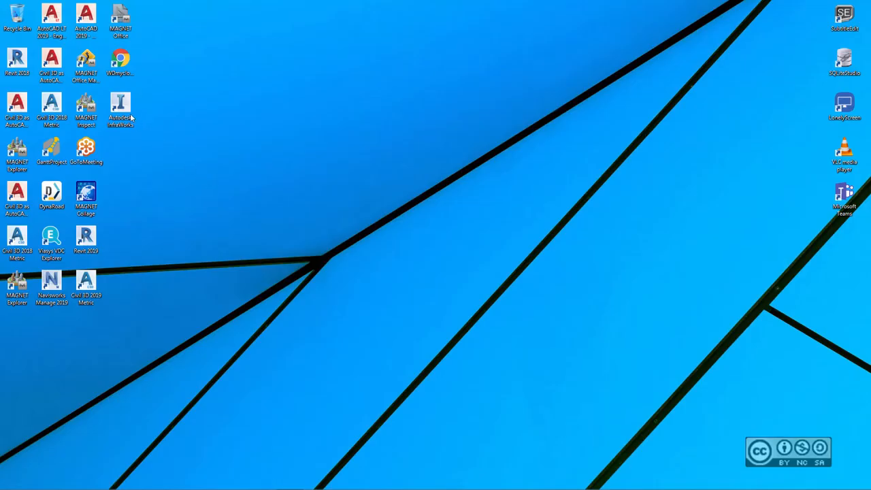
# Step: Launch Autodesk InfraWorks from its desktop shortcut
pyautogui.click(120, 109)
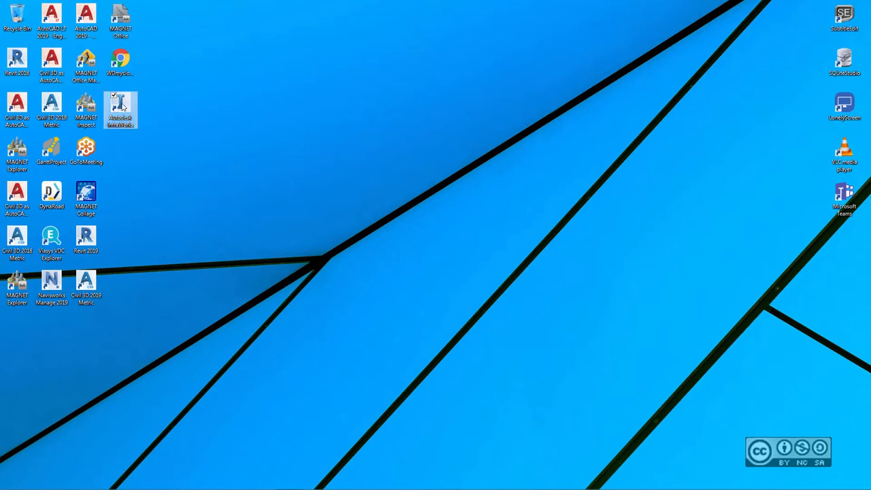
pyautogui.doubleClick(120, 109)
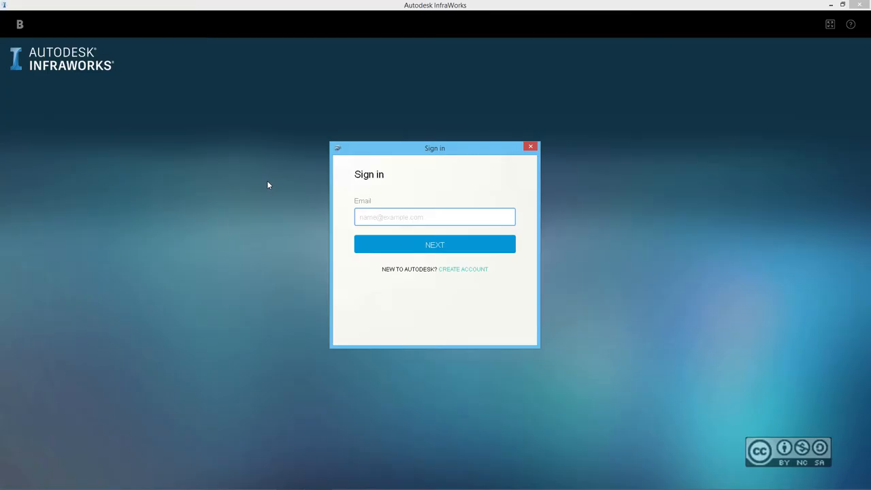
# Step: Sign in to Autodesk InfraWorks with the account email and password
pyautogui.click(435, 216)
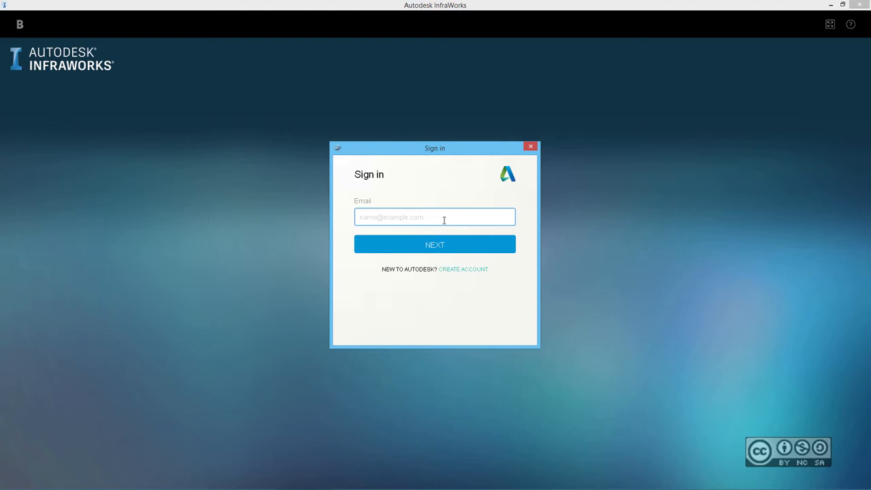
pyautogui.click(434, 217)
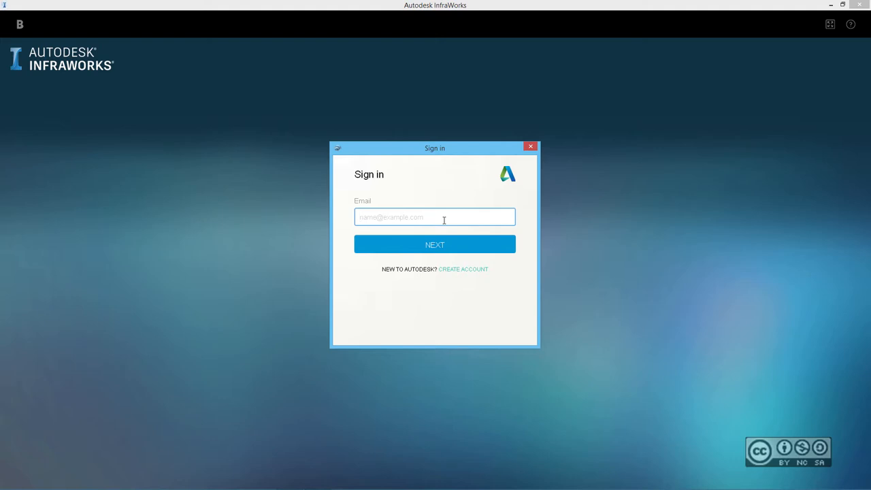
pyautogui.click(435, 244)
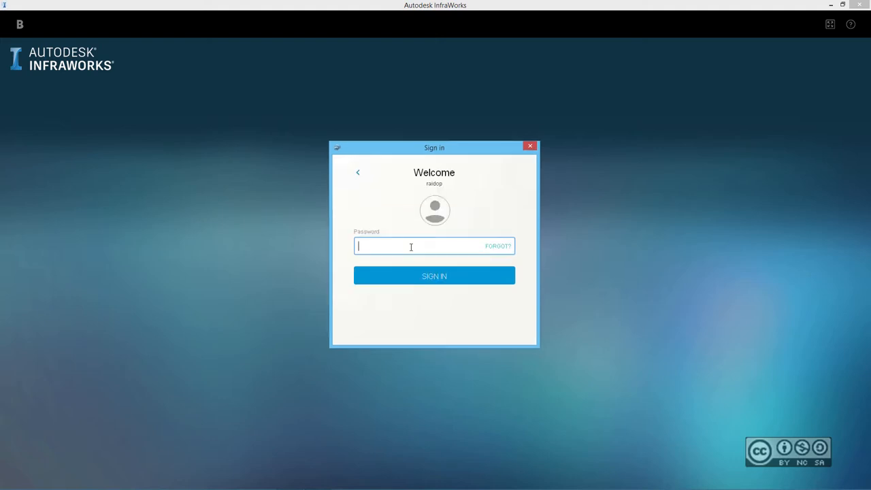
pyautogui.click(434, 276)
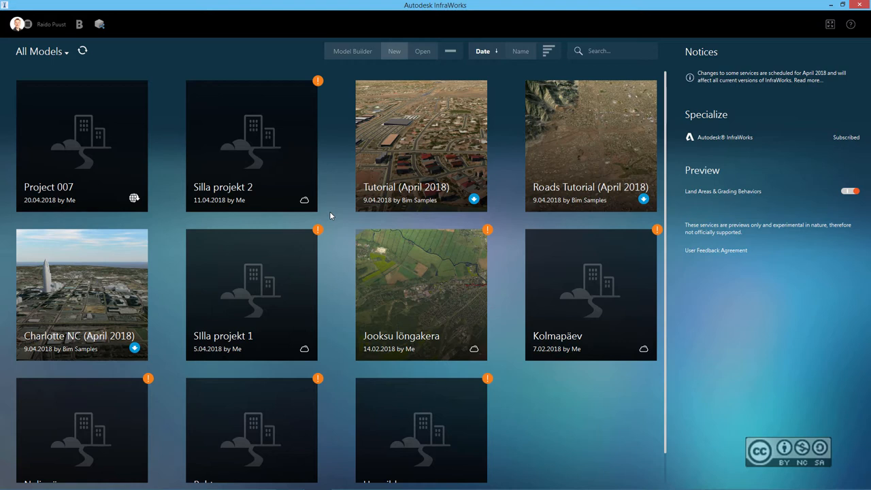
pyautogui.moveTo(160, 56)
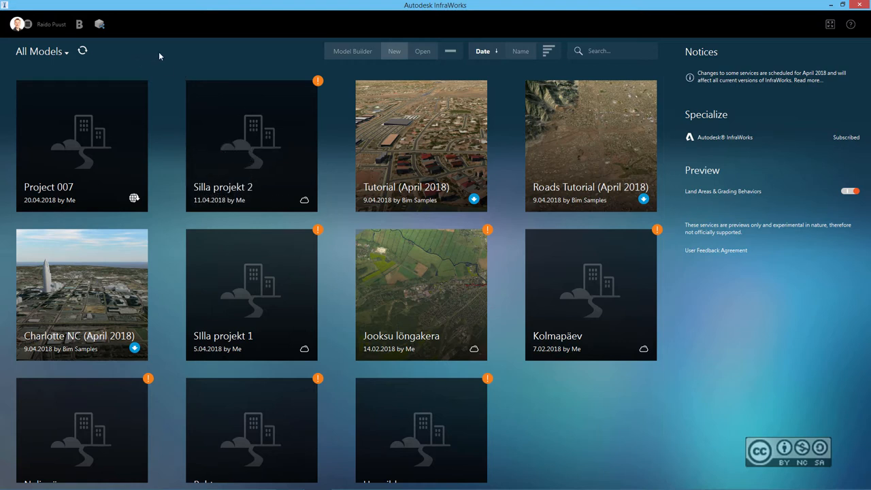
pyautogui.moveTo(141, 52)
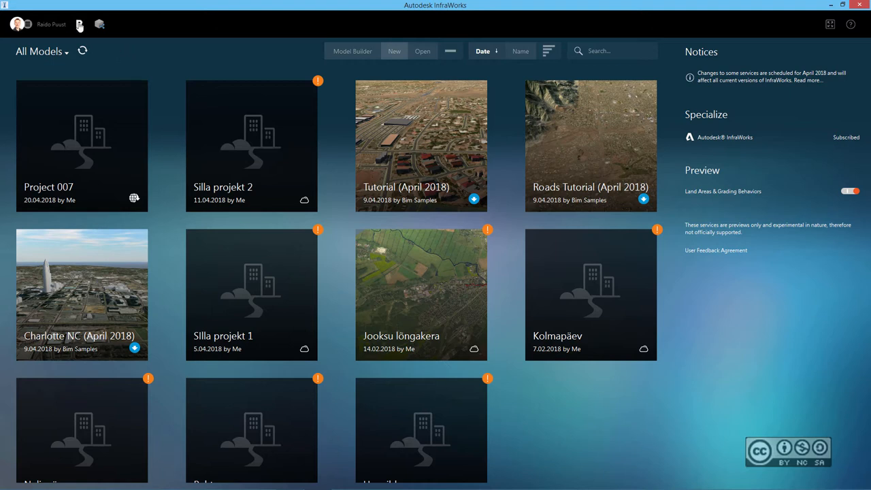
pyautogui.moveTo(80, 25)
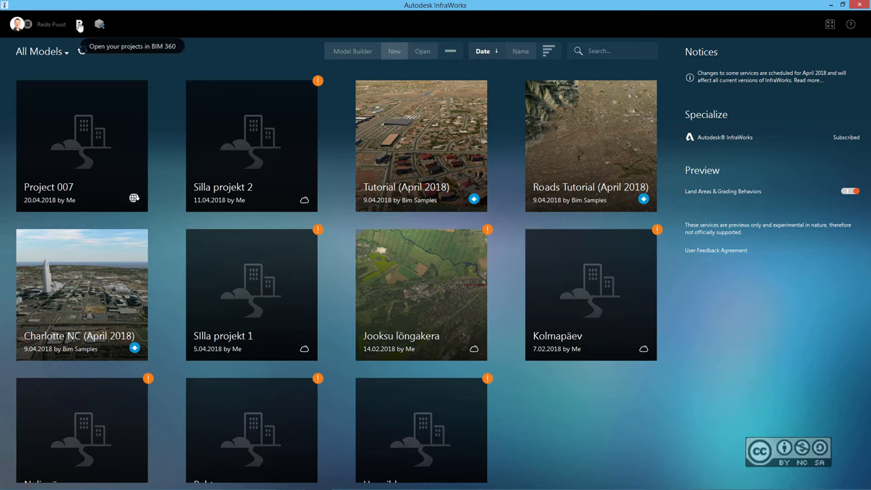
pyautogui.moveTo(99, 26)
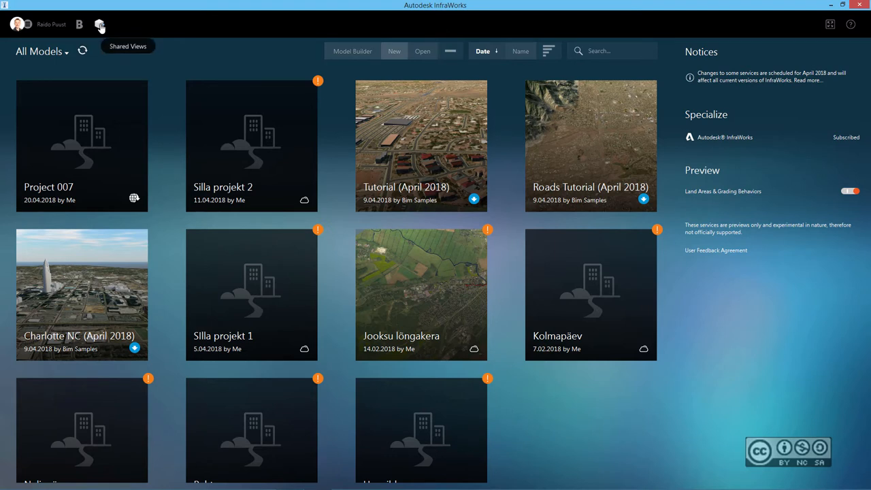
pyautogui.moveTo(173, 54)
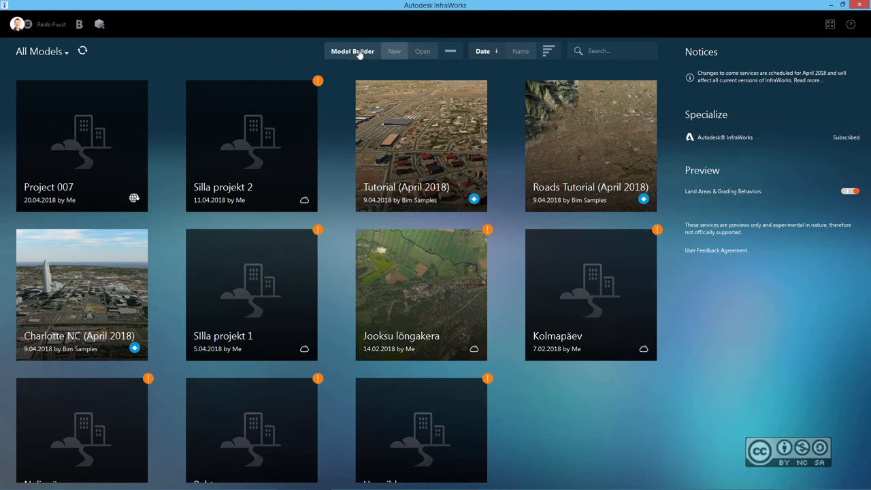
# Step: Start Model Builder over the river area and choose BIM-DEMO > Project Files as destination
pyautogui.click(352, 51)
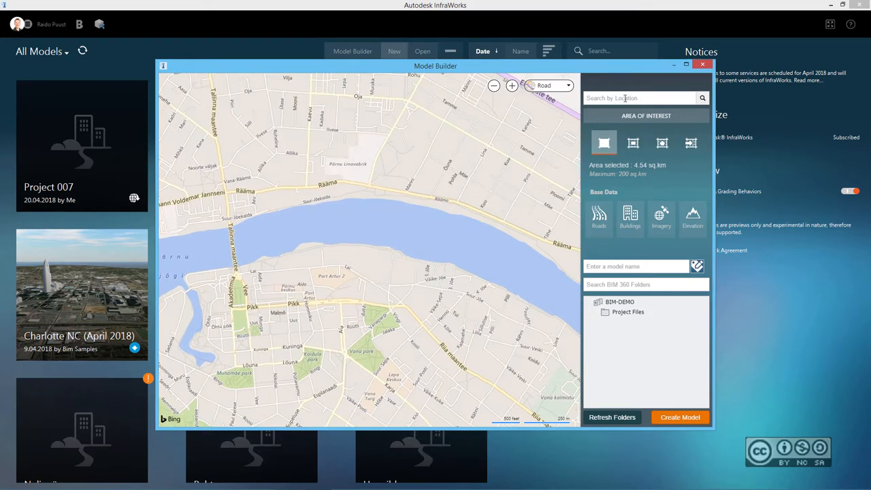
pyautogui.click(636, 266)
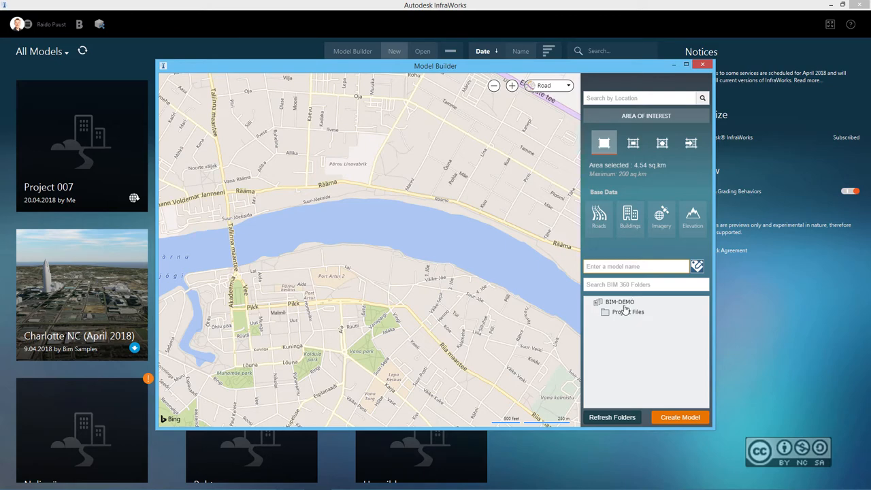
pyautogui.click(627, 312)
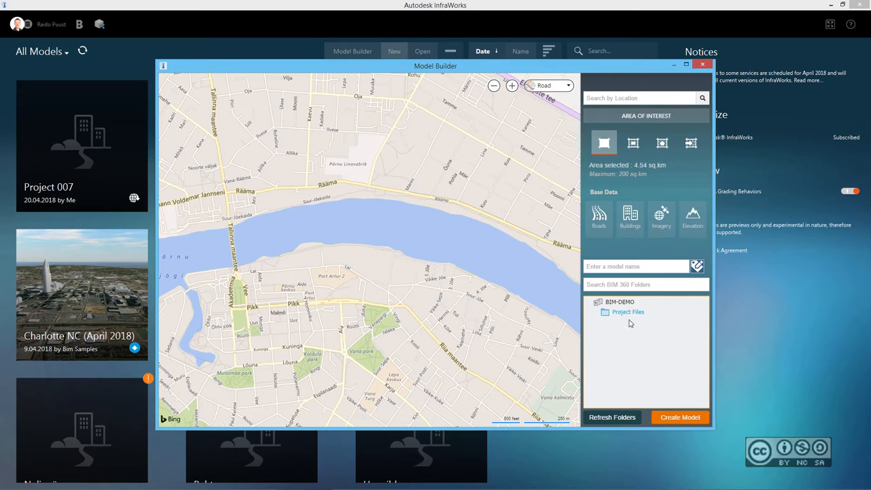
pyautogui.moveTo(667, 353)
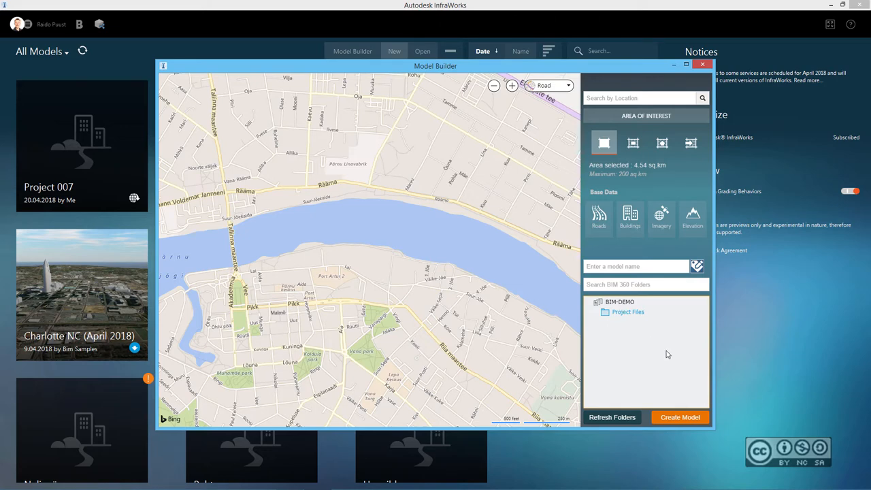
pyautogui.moveTo(625, 325)
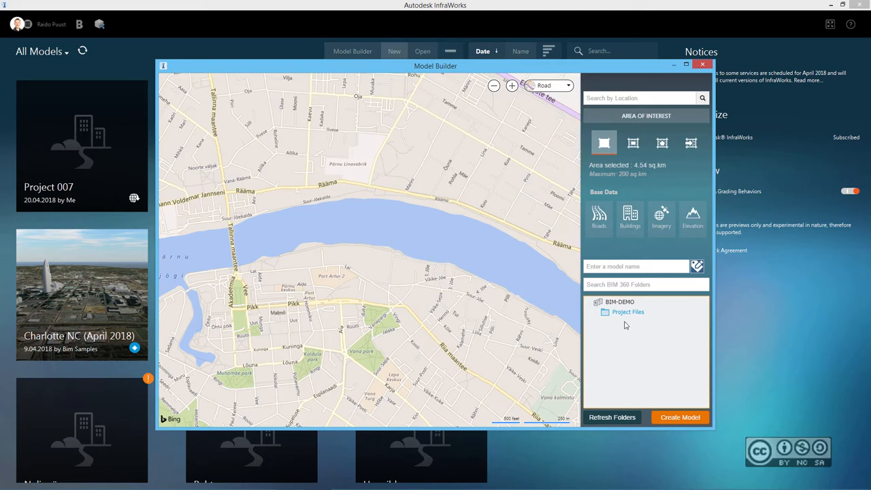
pyautogui.moveTo(659, 308)
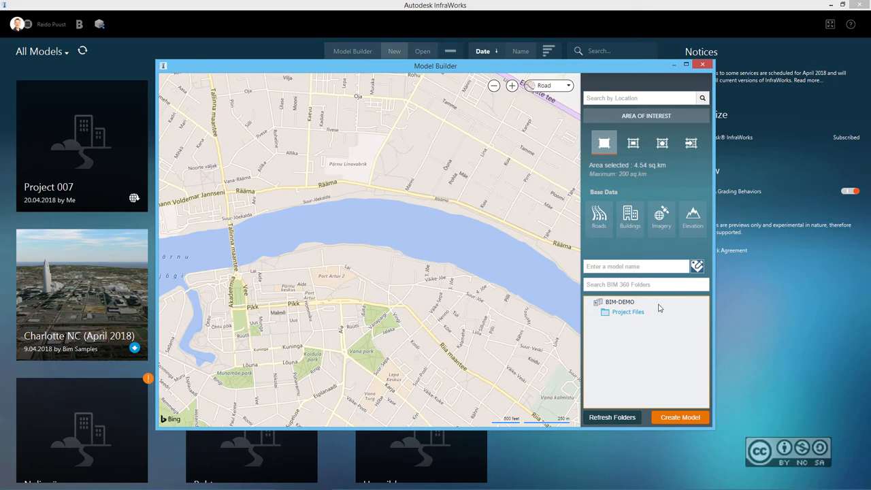
# Step: Create the model named 'Bridge project' and dismiss the preparation notice
pyautogui.write('Bridge project')
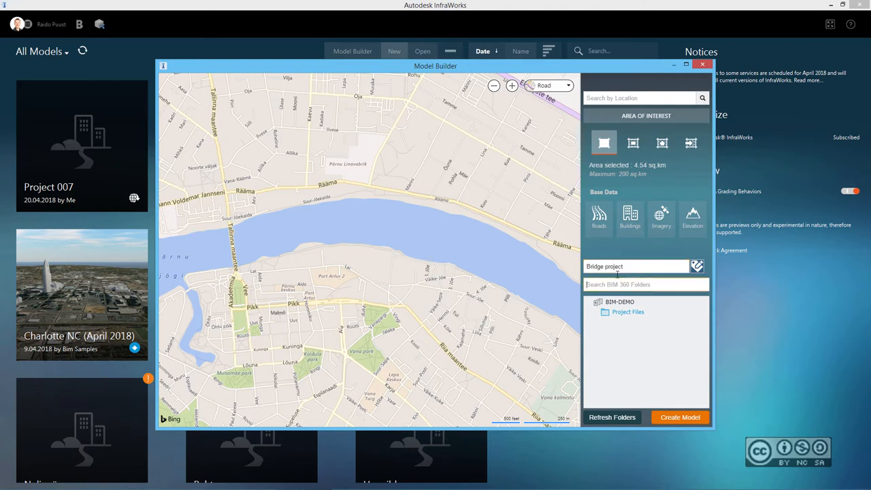
pyautogui.click(679, 417)
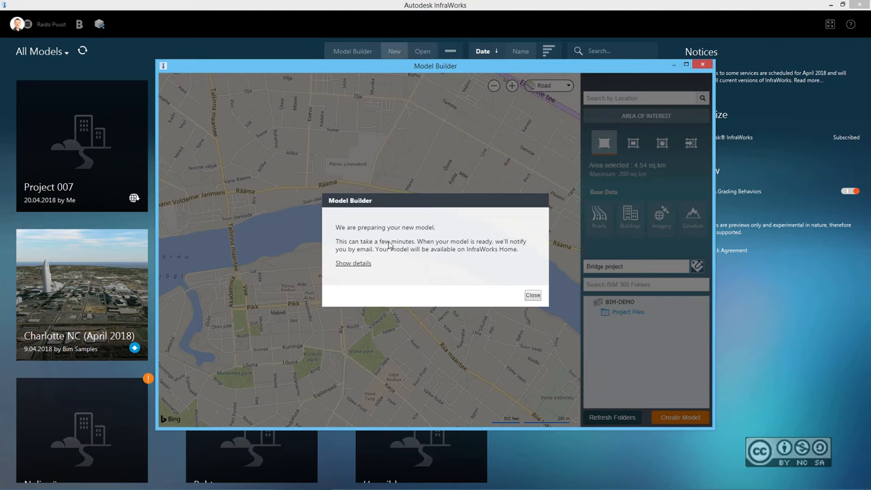
pyautogui.moveTo(465, 293)
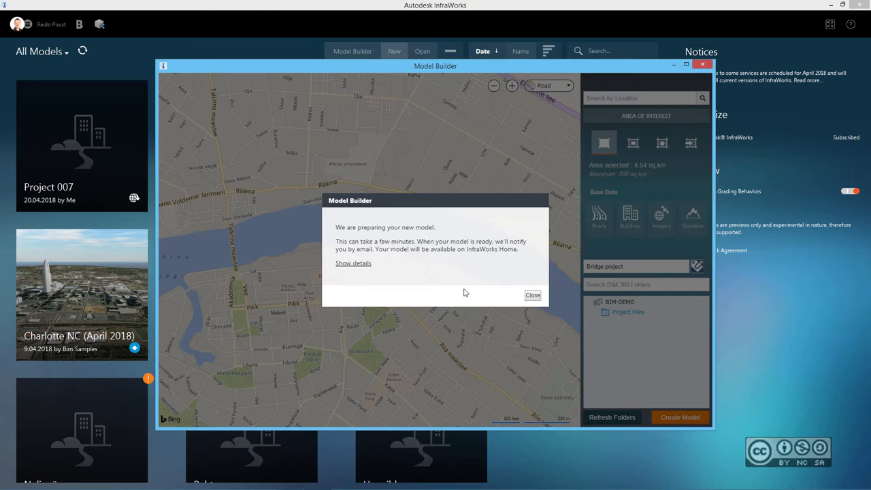
pyautogui.click(532, 295)
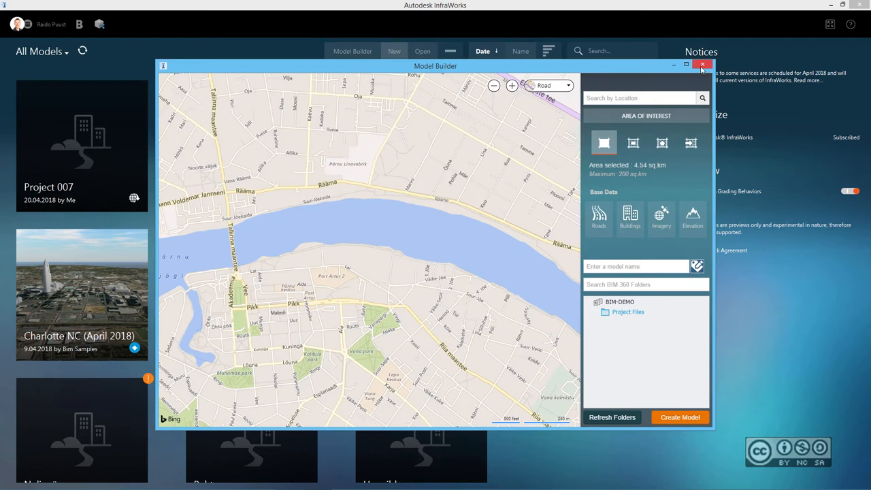
# Step: Refresh All Models so Bridge project appears in the list
pyautogui.click(703, 64)
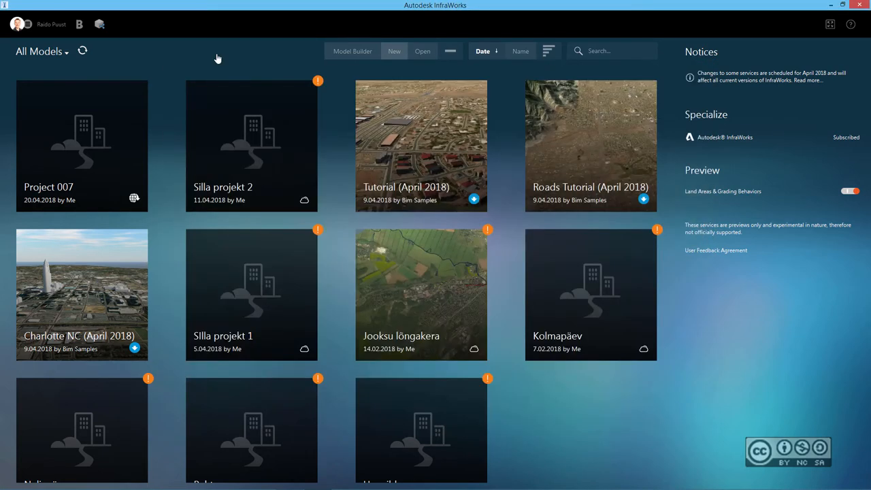
pyautogui.moveTo(244, 57)
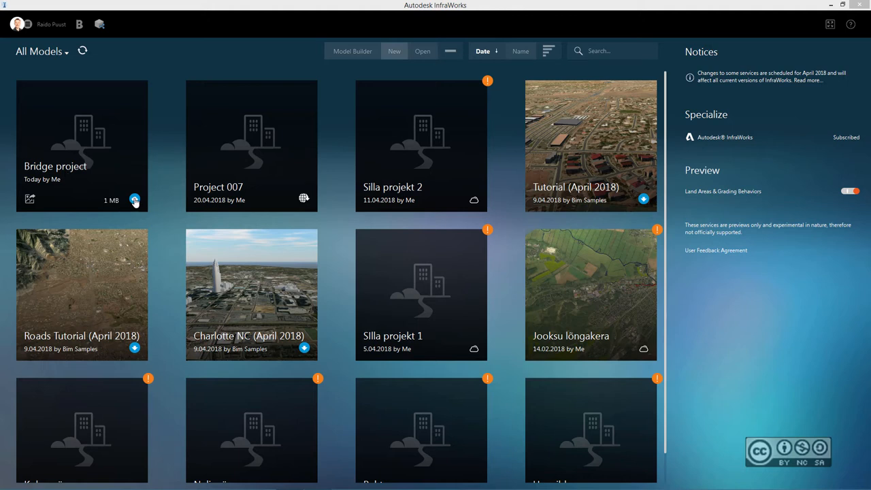
pyautogui.moveTo(135, 198)
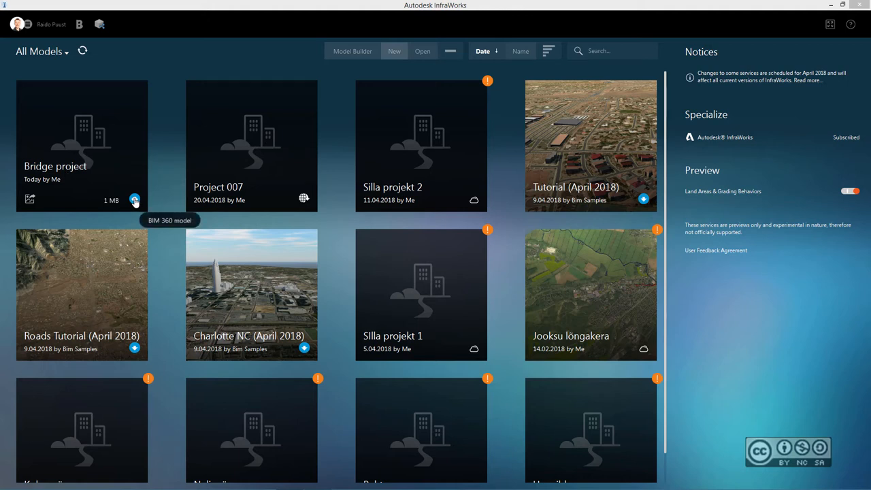
pyautogui.moveTo(85, 144)
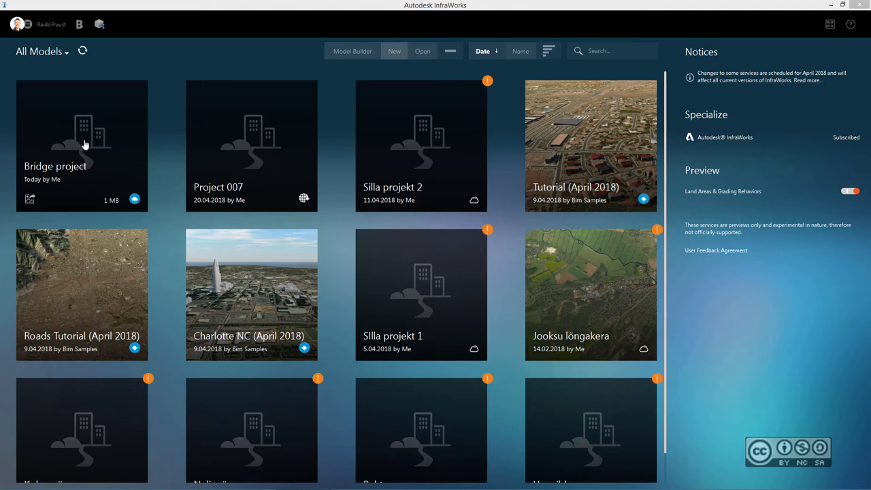
pyautogui.moveTo(165, 139)
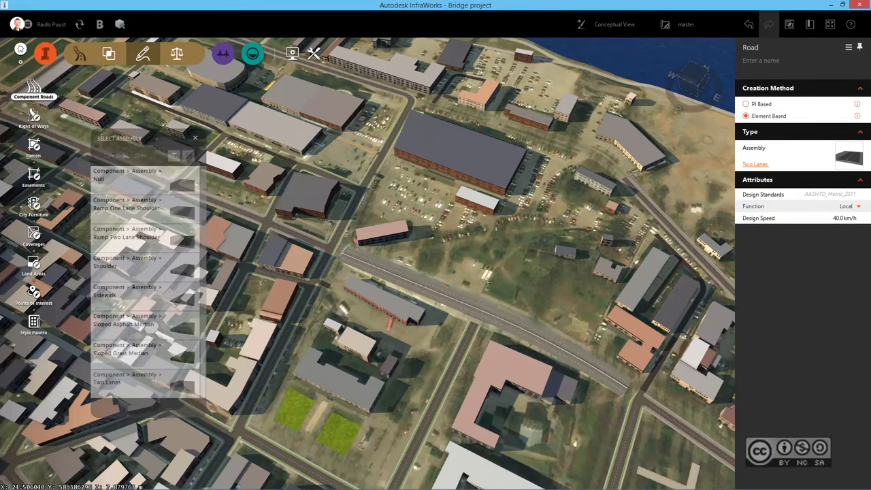
# Step: Draw a component road across the river and turn its span into a Precast I Girder Bridge
pyautogui.click(107, 379)
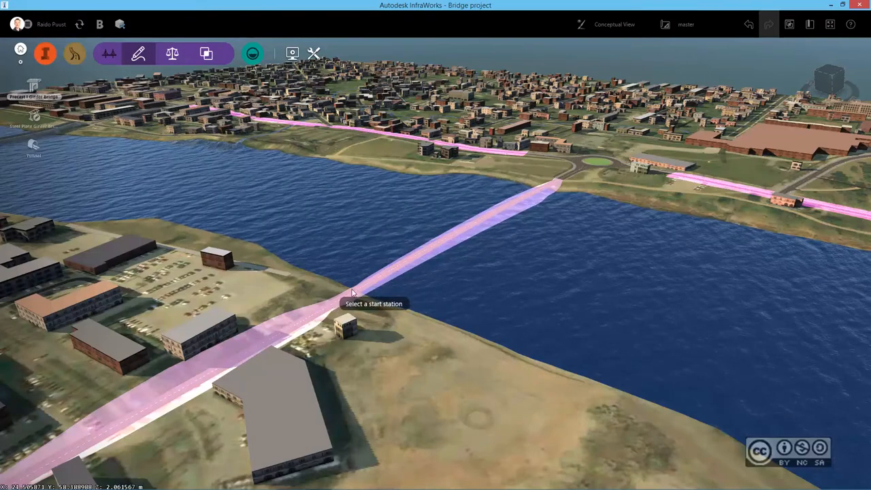
pyautogui.click(333, 303)
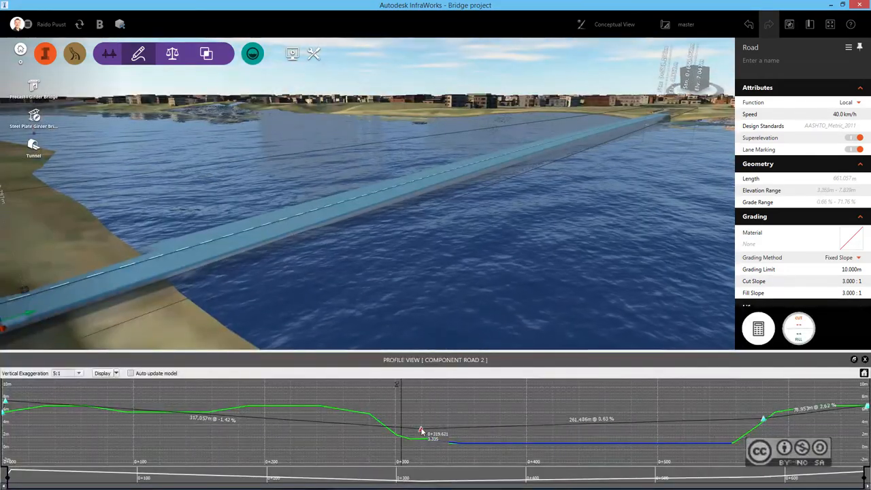
pyautogui.moveTo(421, 434); pyautogui.dragTo(428, 401)
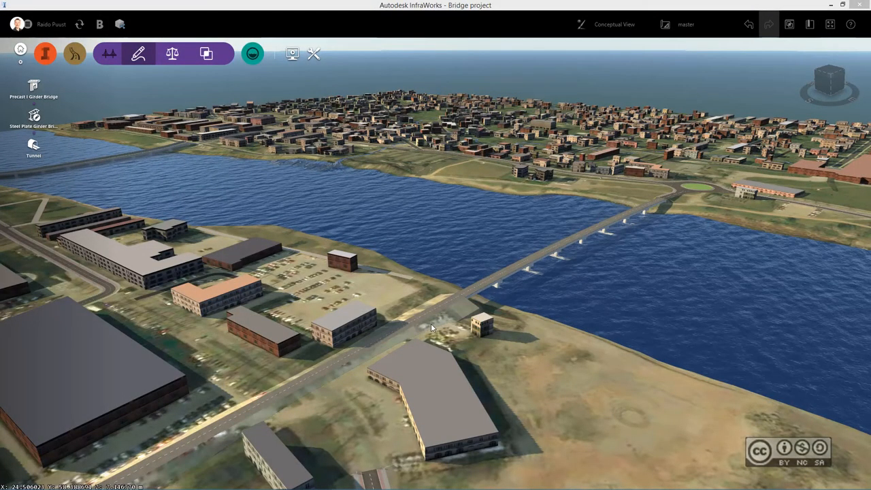
pyautogui.moveTo(583, 384)
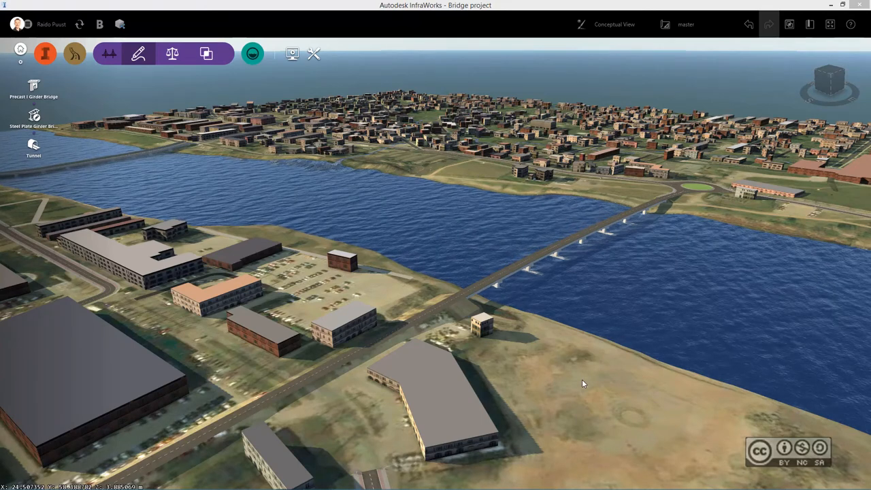
pyautogui.moveTo(373, 257)
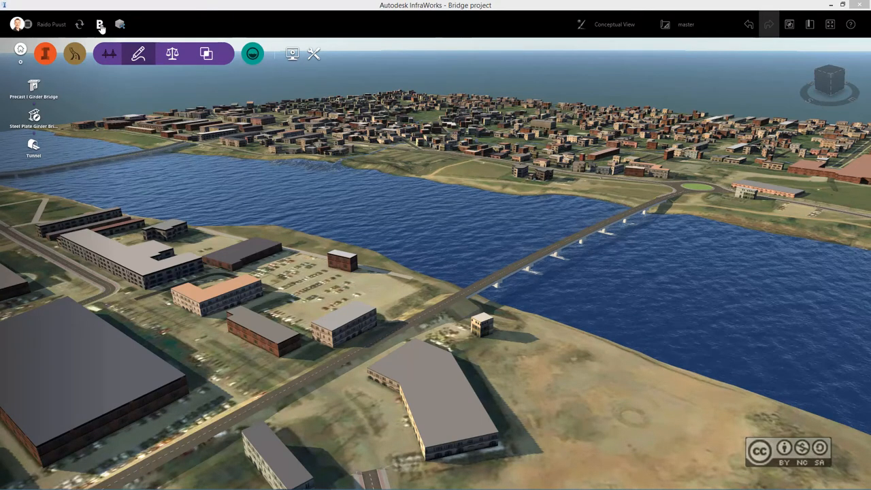
pyautogui.moveTo(100, 25)
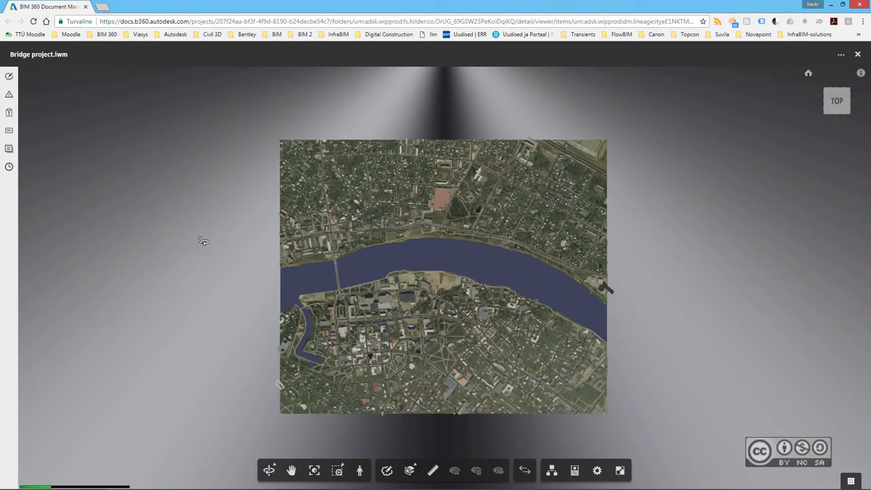
# Step: Orbit and tilt Bridge project.iwm in the BIM 360 viewer to inspect the terrain
pyautogui.moveTo(442, 272); pyautogui.dragTo(397, 281)
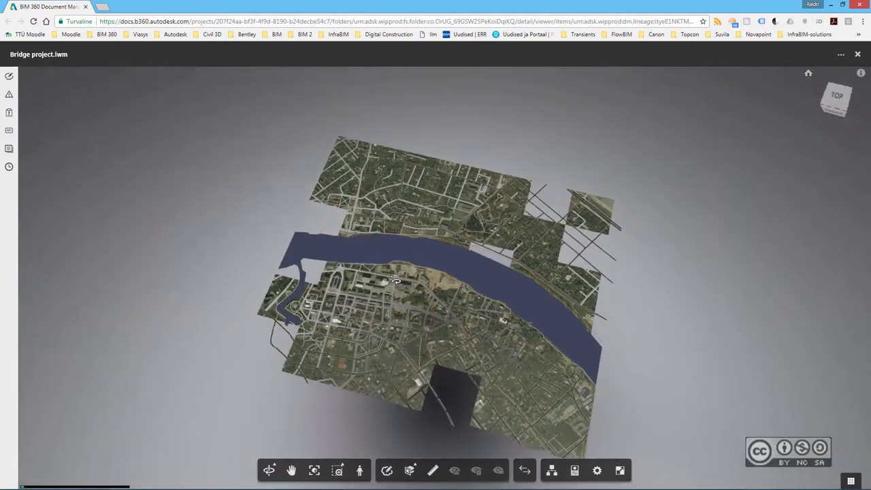
pyautogui.moveTo(396, 281); pyautogui.dragTo(429, 271)
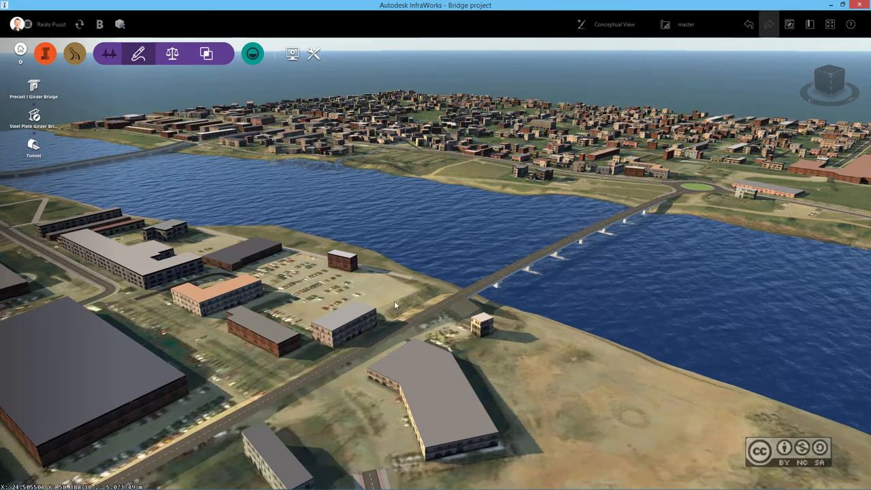
pyautogui.moveTo(79, 24)
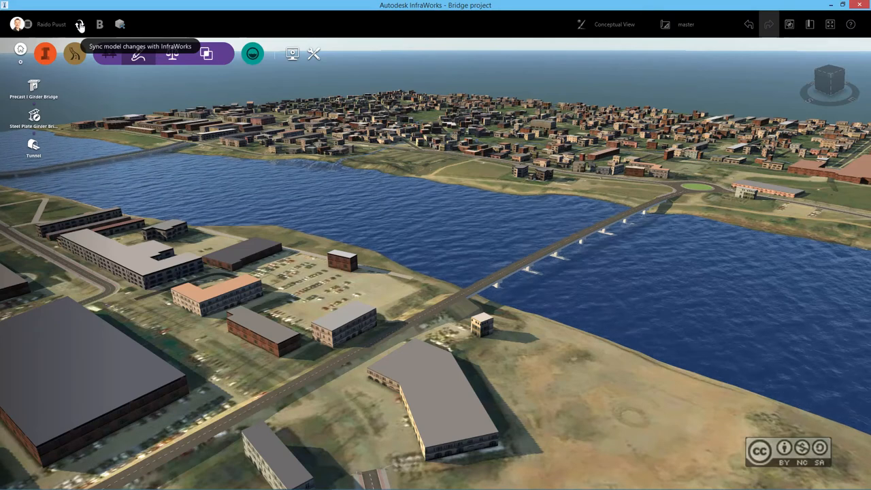
# Step: Sync the Bridge project's changes to BIM 360 and go view the synced model there
pyautogui.click(79, 25)
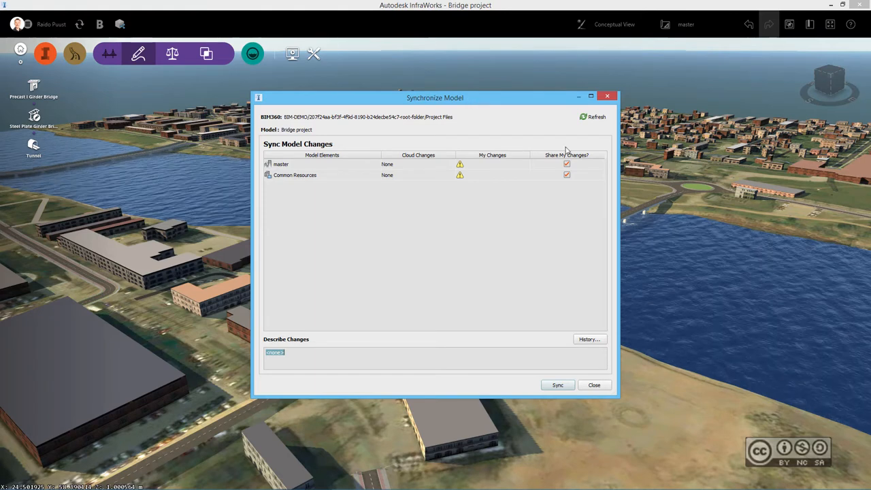
pyautogui.moveTo(590, 159)
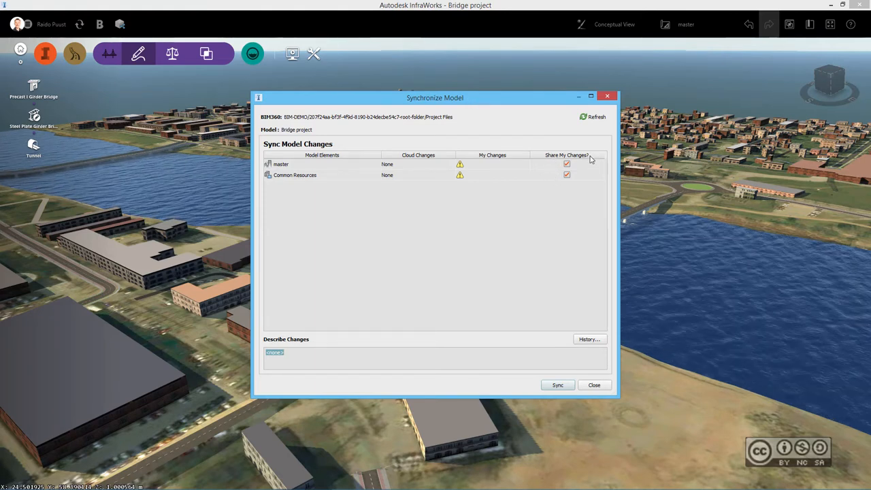
pyautogui.moveTo(286, 172)
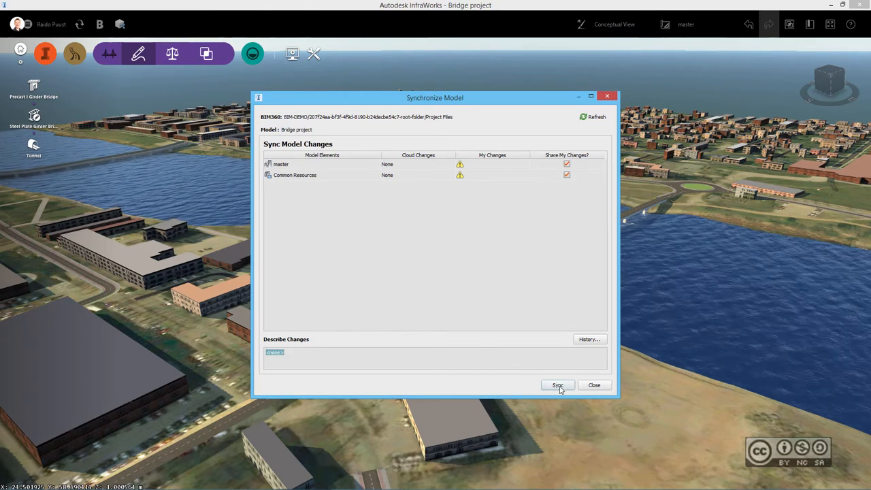
pyautogui.click(557, 385)
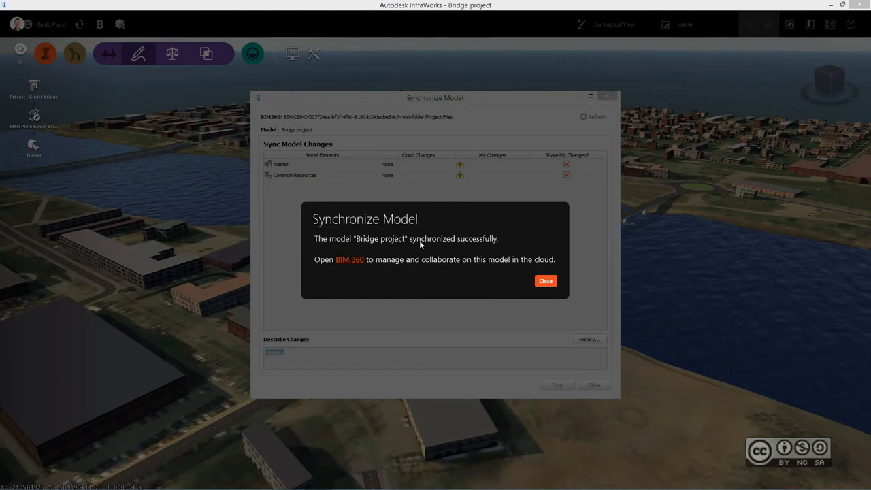
pyautogui.moveTo(505, 249)
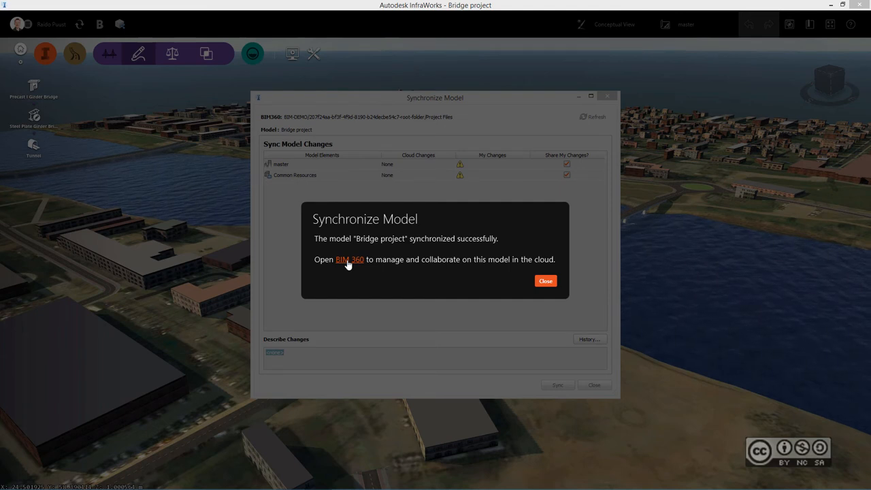
pyautogui.moveTo(514, 288)
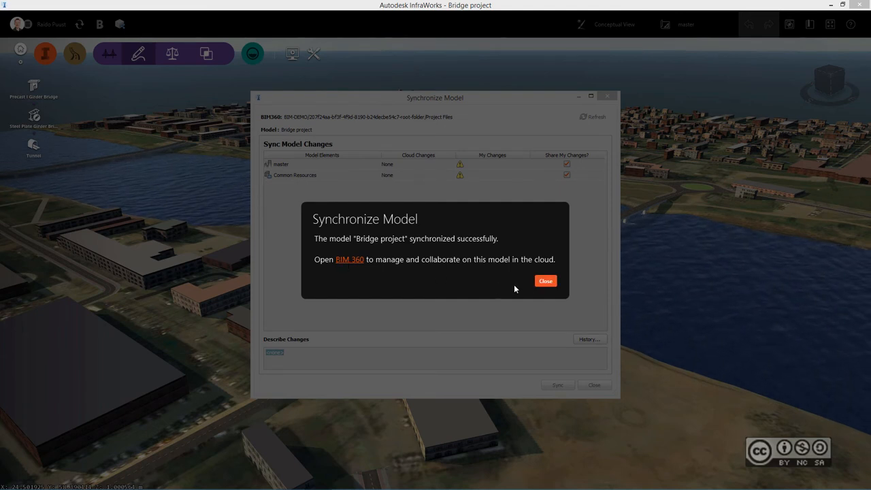
pyautogui.click(545, 280)
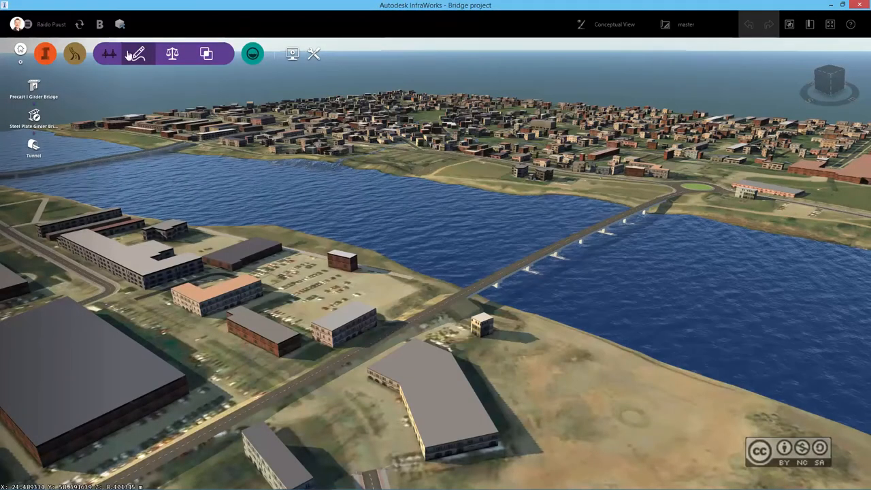
pyautogui.moveTo(100, 25)
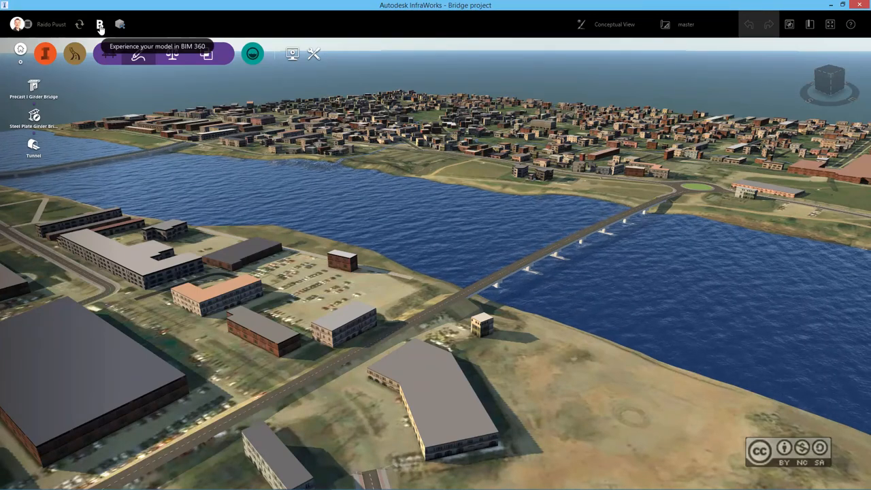
pyautogui.click(99, 25)
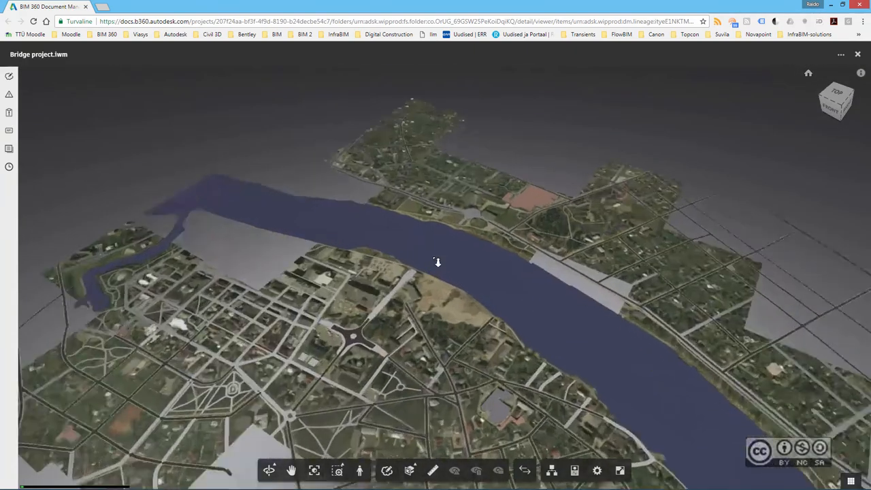
# Step: Orbit the synced model in the BIM 360 viewer to see the new bridge
pyautogui.moveTo(438, 262); pyautogui.dragTo(415, 209)
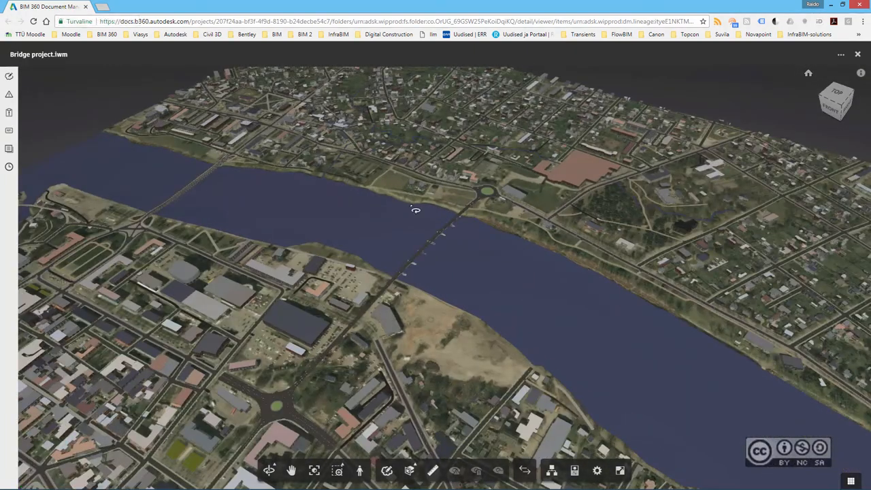